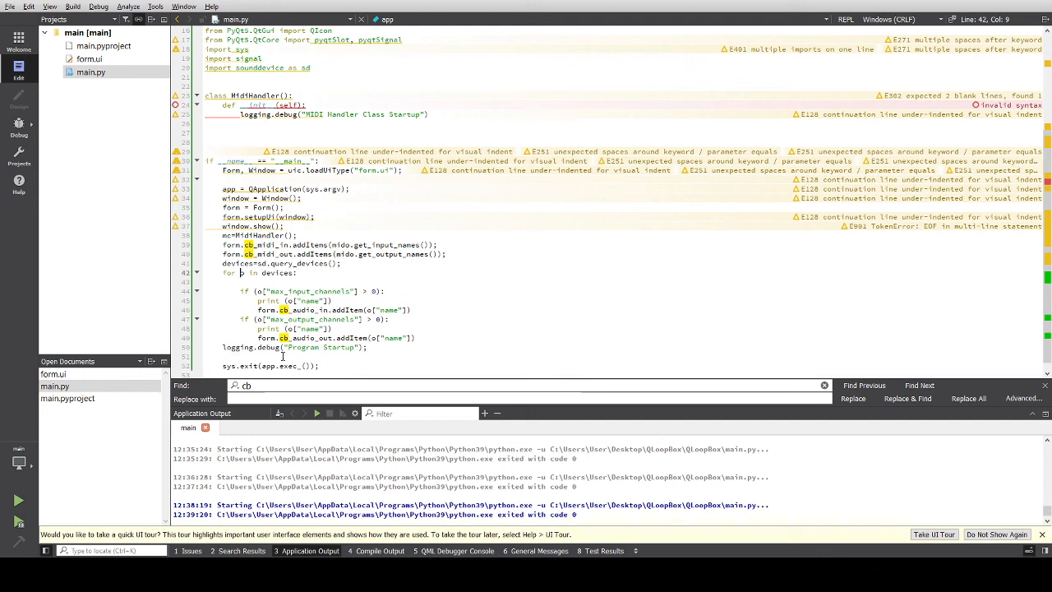
pyautogui.scroll(3)
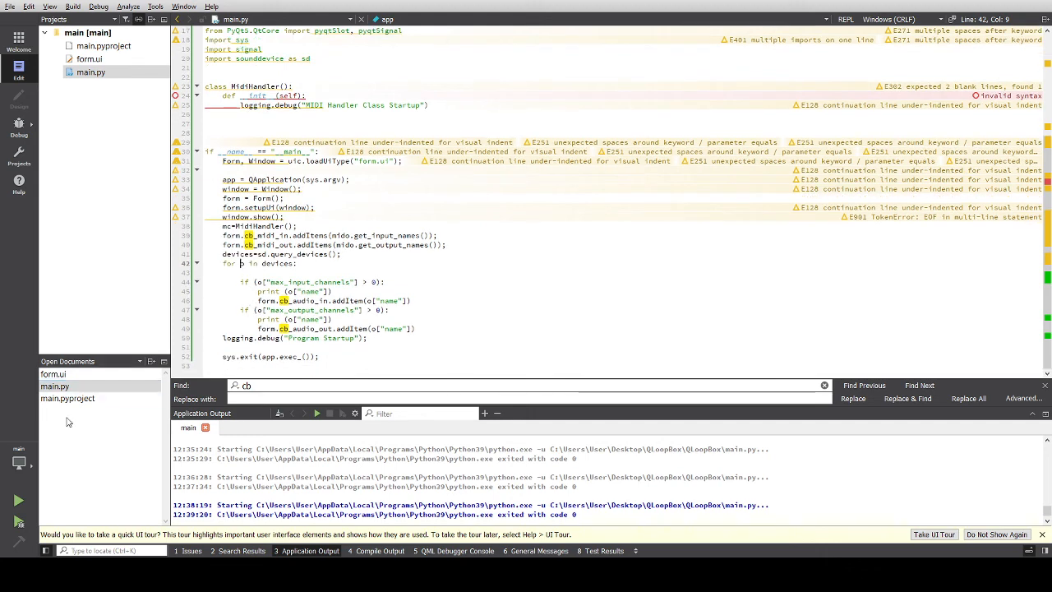